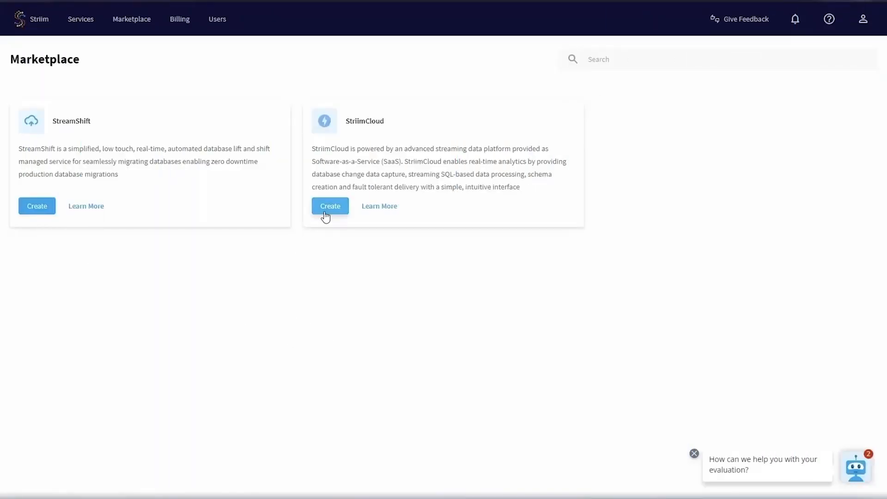
# - Create a StriimCloud service named salesforce-azuresynapse from the Marketplace
pyautogui.click(330, 205)
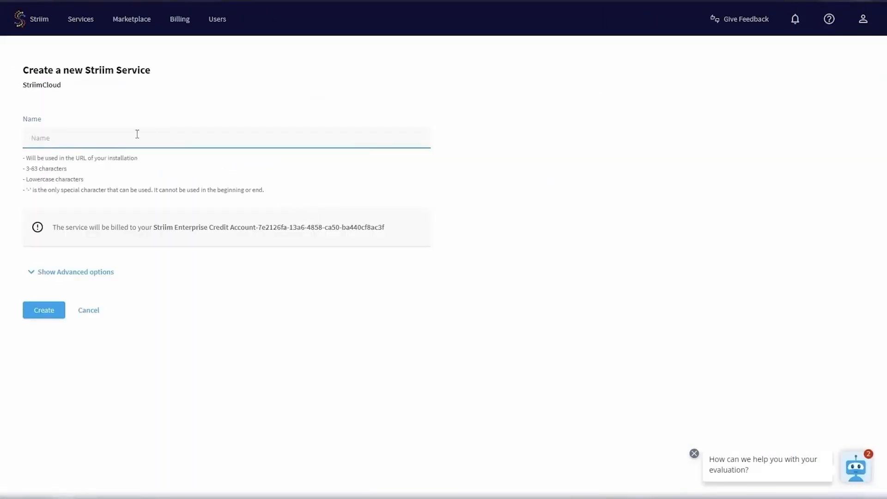
pyautogui.click(75, 272)
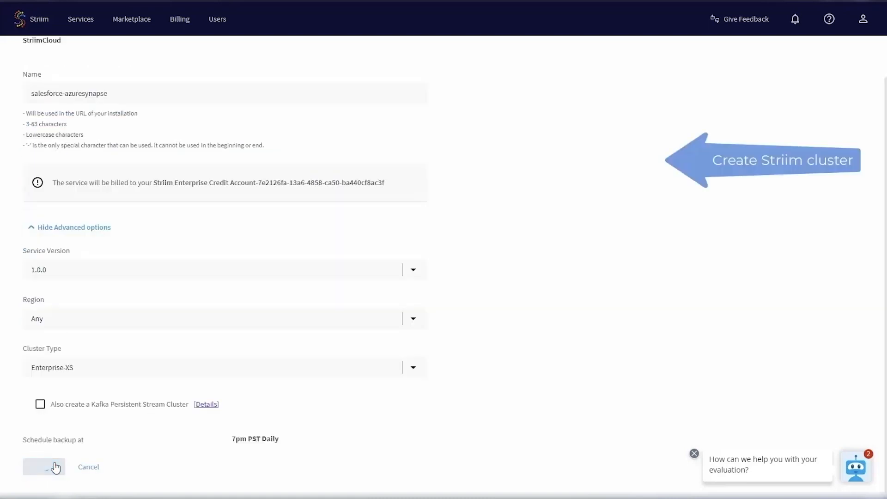
pyautogui.click(43, 467)
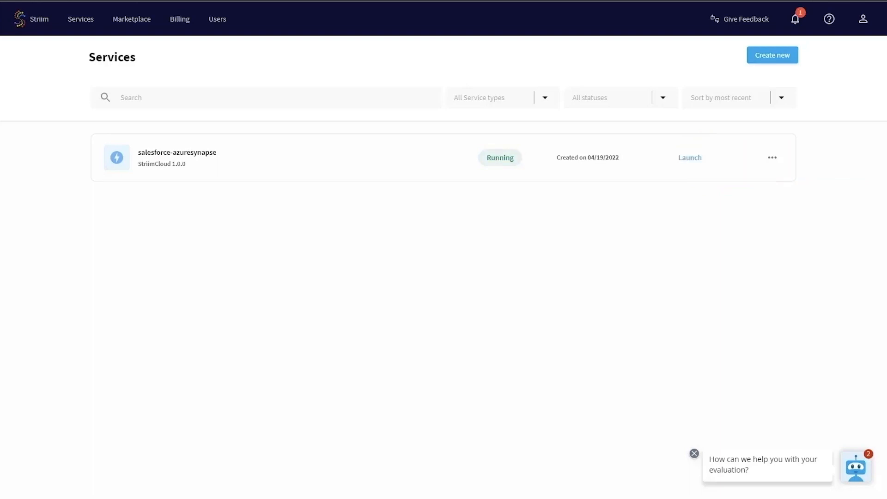
pyautogui.moveTo(689, 157)
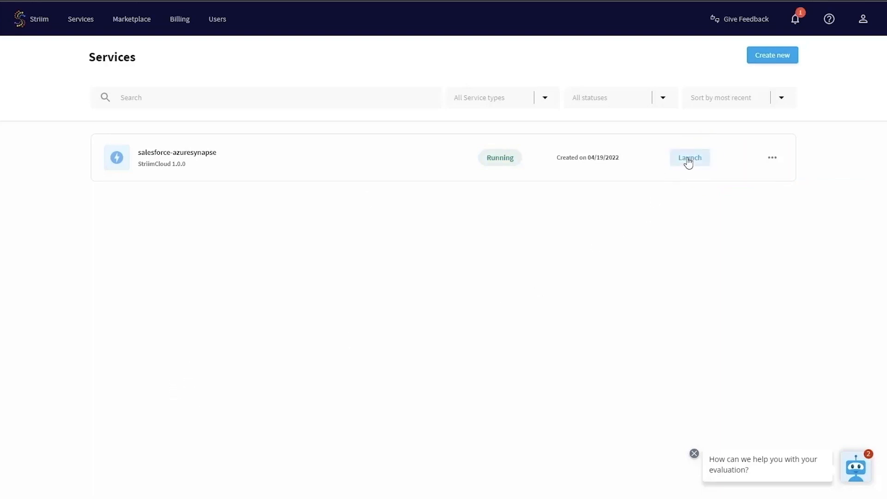
# - Launch the salesforce-azuresynapse service and view its Apps list
pyautogui.click(689, 158)
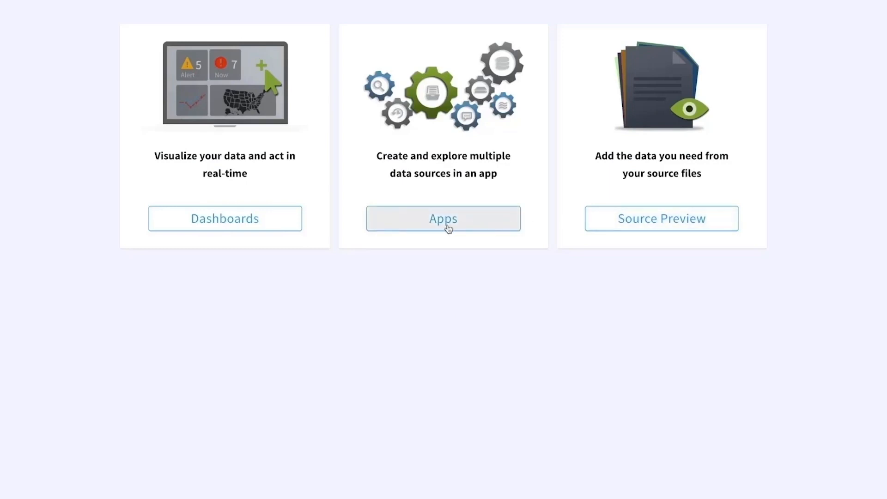
pyautogui.click(443, 218)
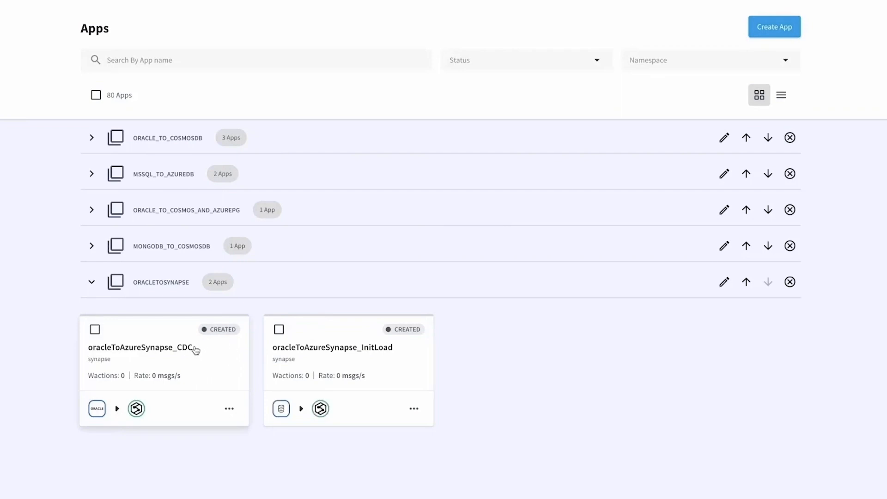
pyautogui.moveTo(276, 357)
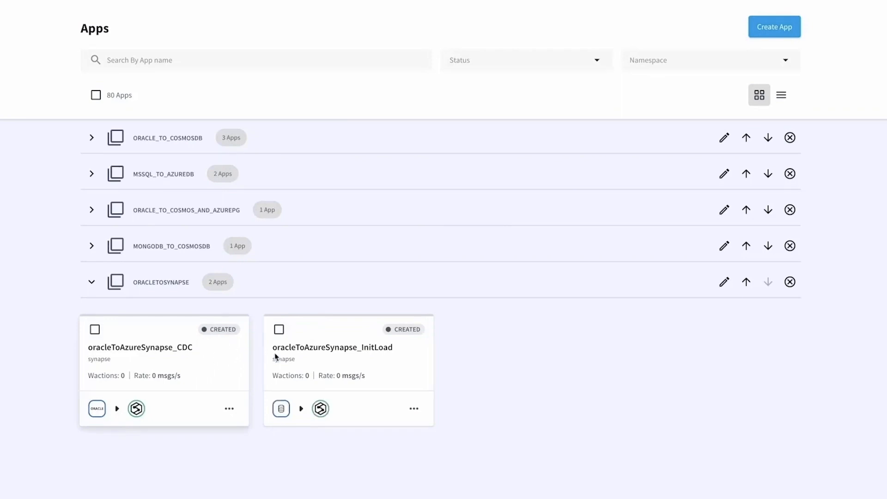
pyautogui.moveTo(357, 381)
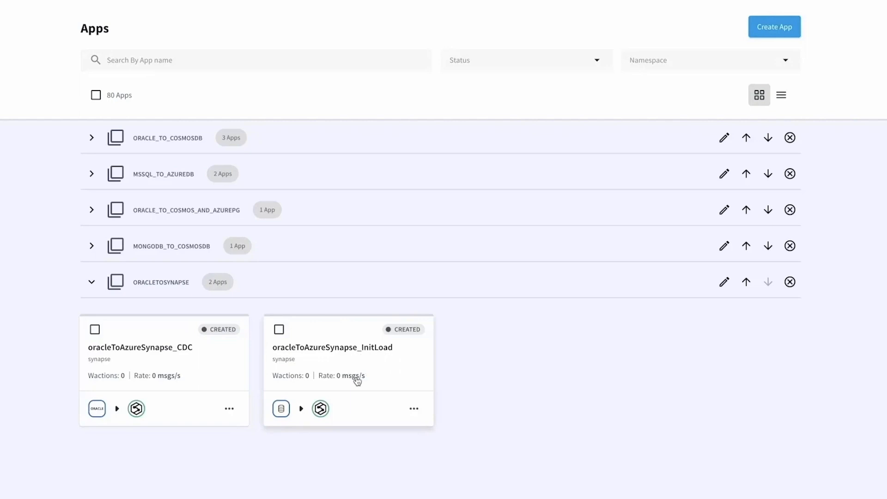
pyautogui.moveTo(403, 394)
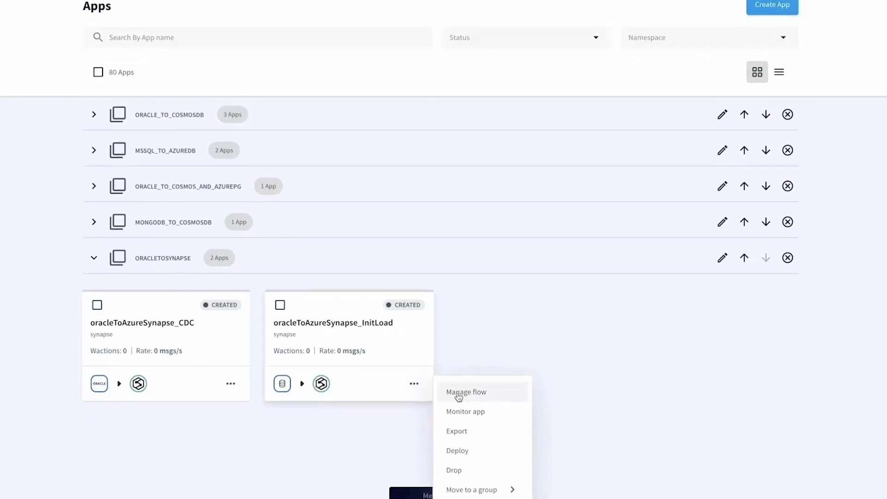
# - Review the InitLoad flow's Oracle source advanced settings and Synapse target with tables DMS_SAMPLE.%,dbo.%
pyautogui.click(466, 392)
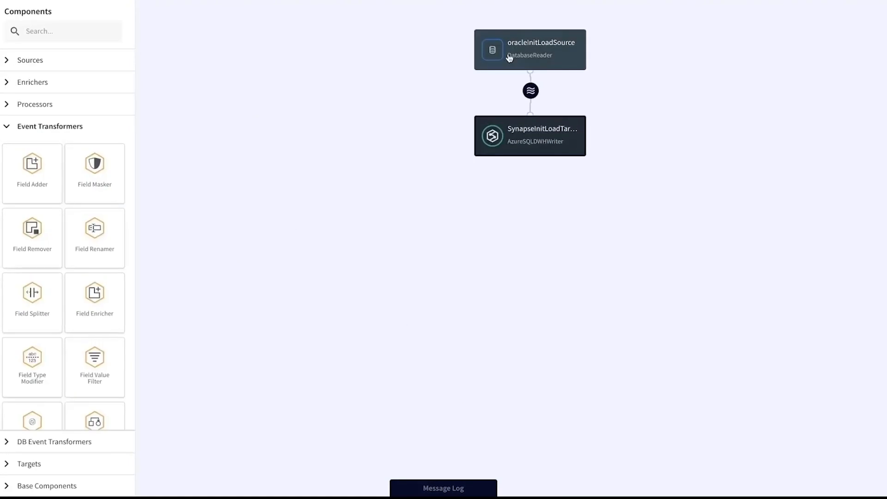
pyautogui.click(529, 49)
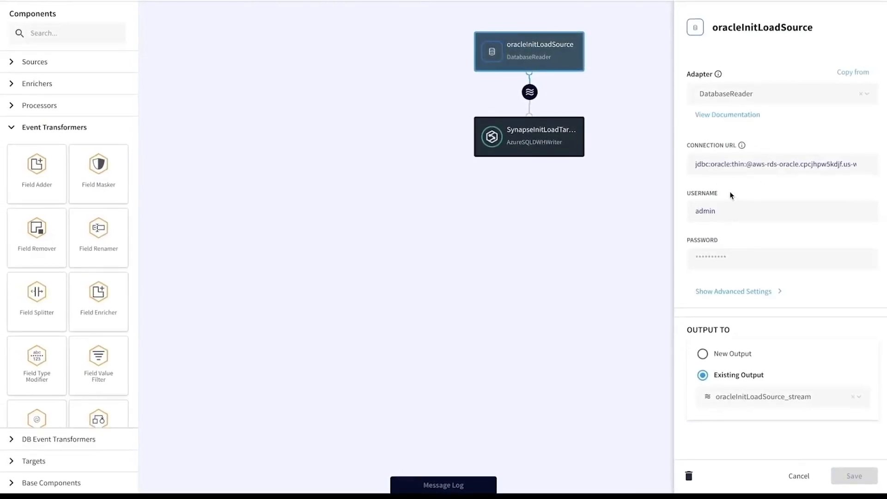
pyautogui.click(733, 291)
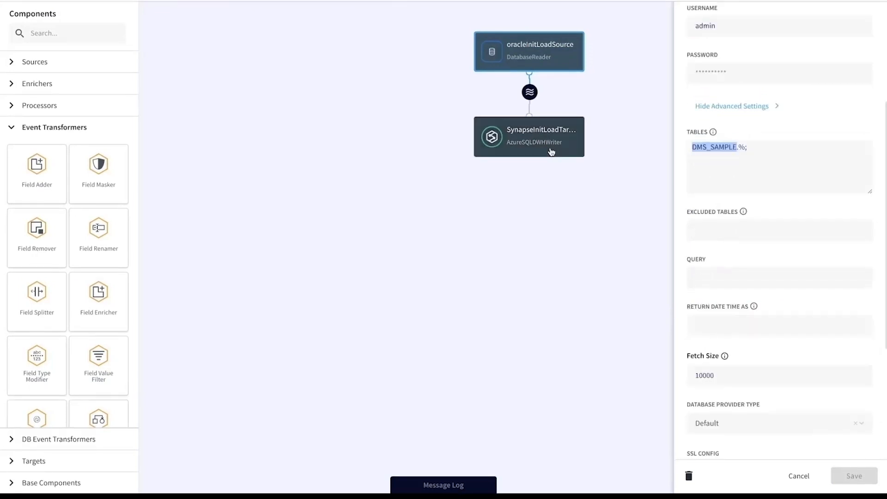
pyautogui.click(528, 136)
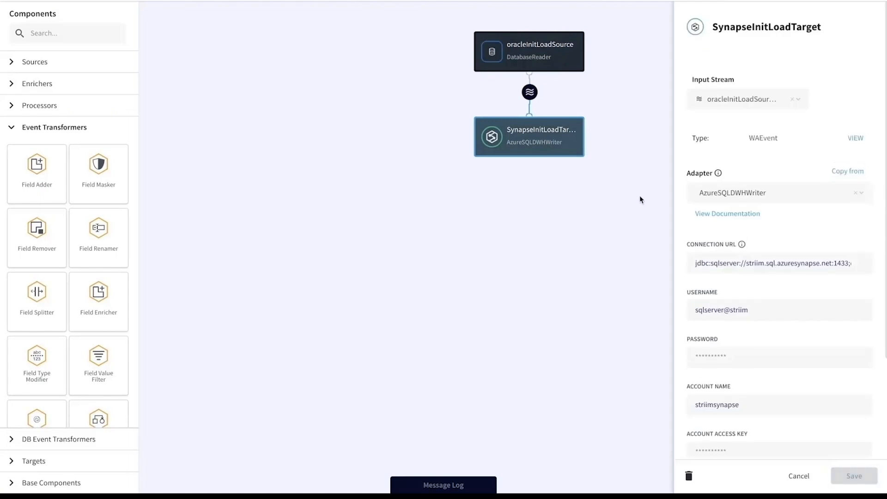
pyautogui.scroll(-3)
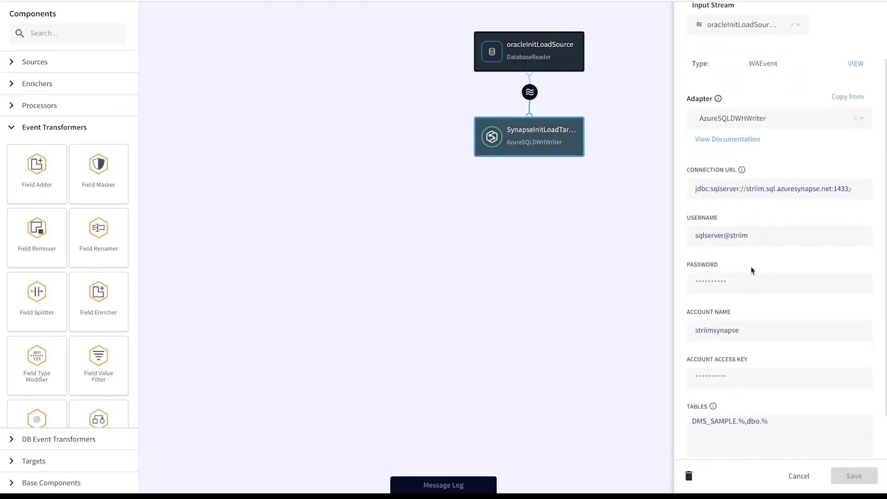
pyautogui.moveTo(712, 354)
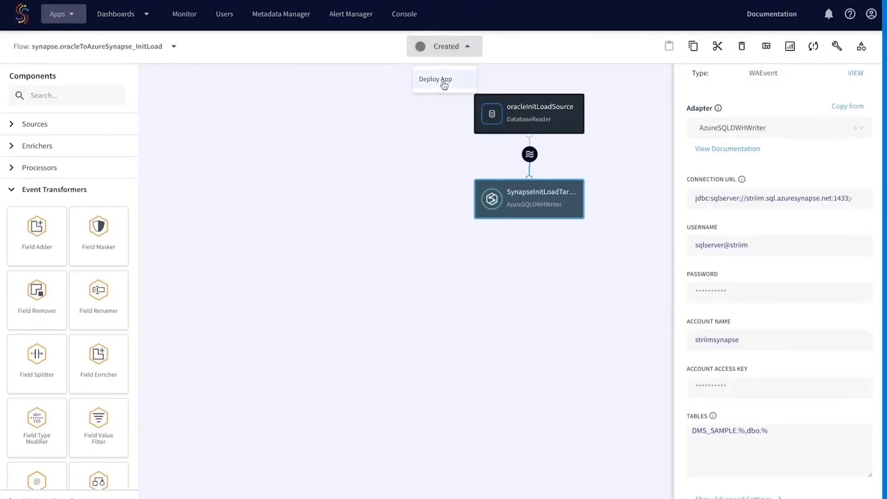
# - Deploy and start the InitLoad app, preview ticket rows, and view progress at 47 million events
pyautogui.click(436, 79)
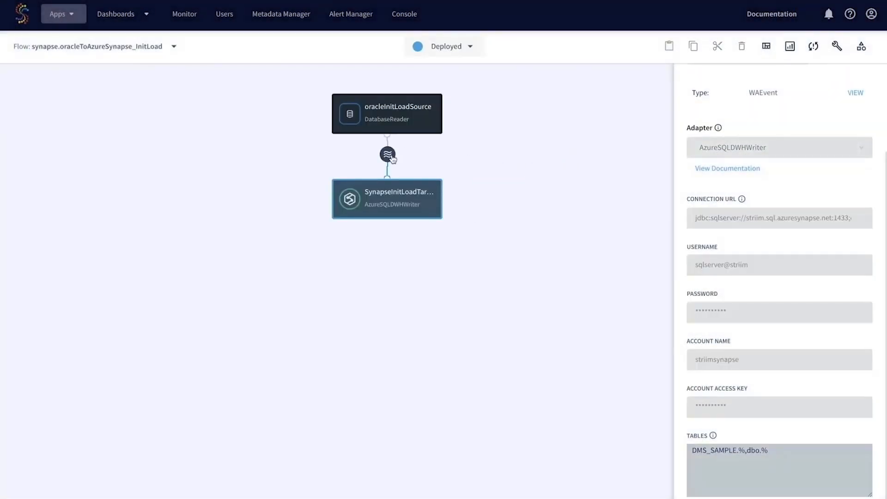
pyautogui.click(408, 154)
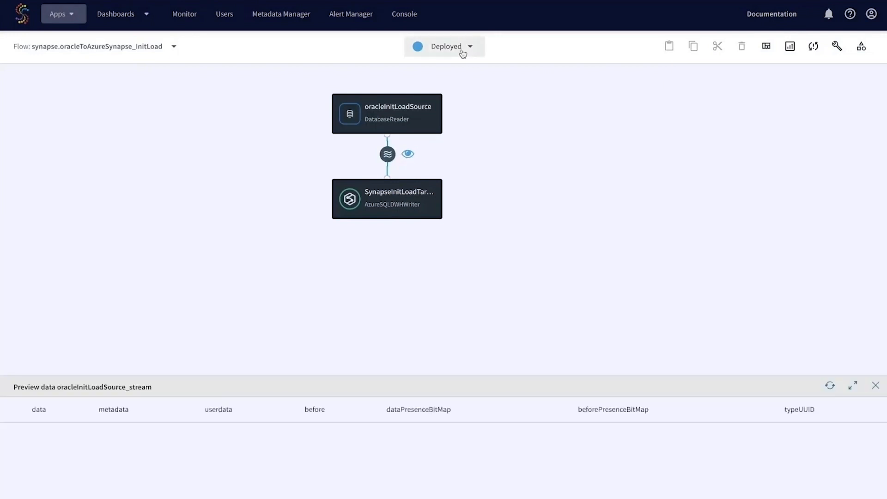
pyautogui.click(446, 46)
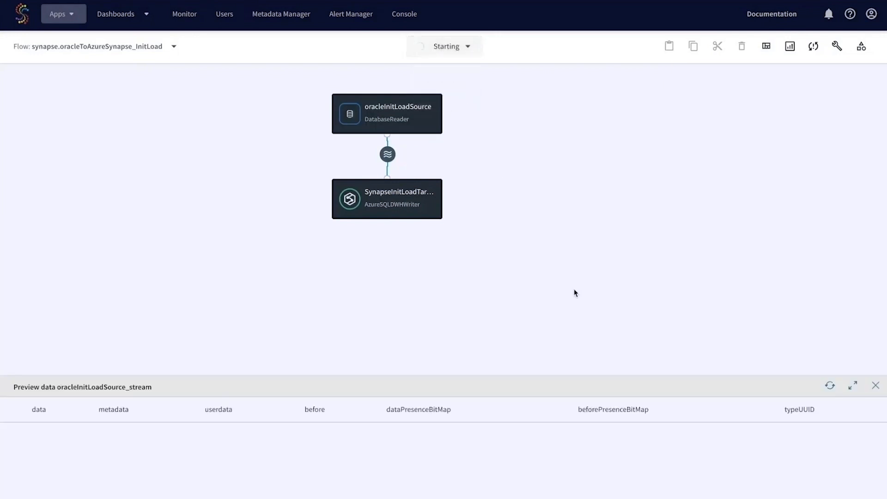
pyautogui.click(446, 46)
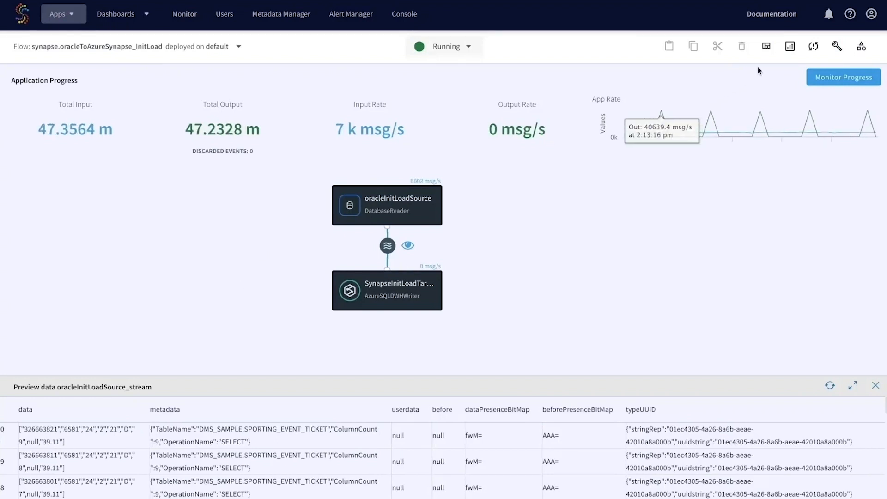
pyautogui.moveTo(790, 47)
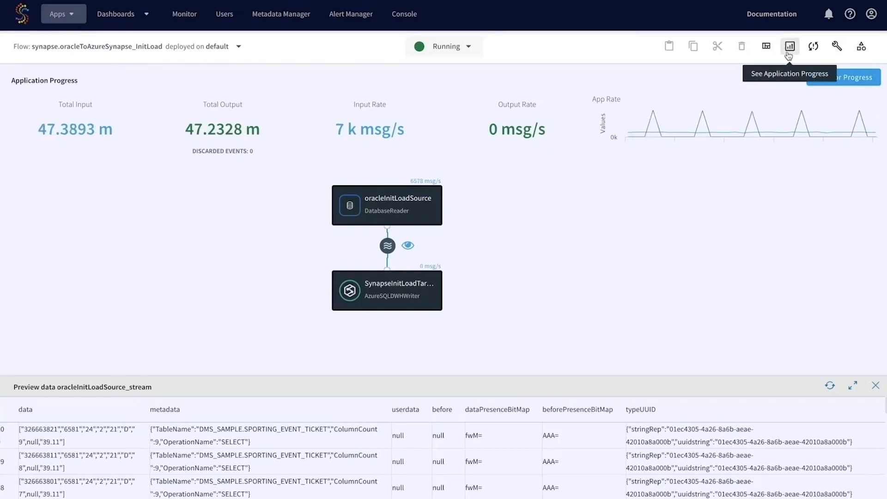
pyautogui.click(790, 47)
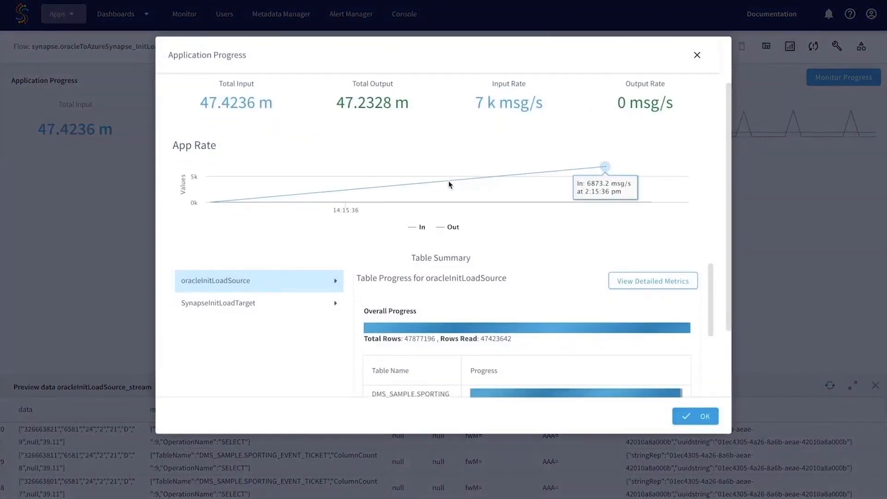
# - Check the DMS_SAMPLE table summary shows rows read matching totals, then close the progress dialog
pyautogui.scroll(-3)
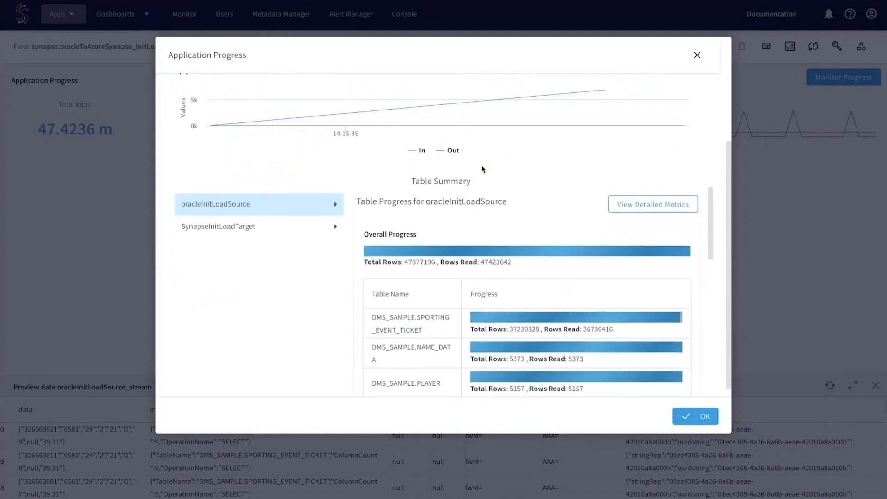
pyautogui.scroll(-3)
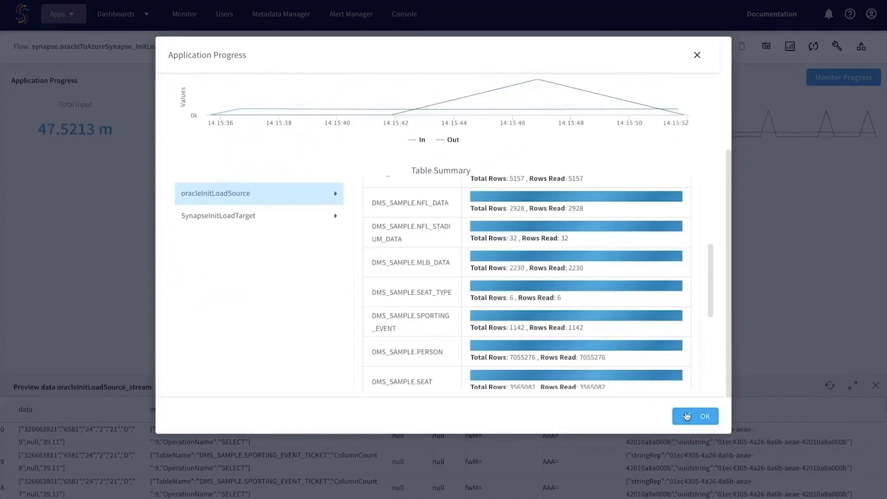
pyautogui.click(695, 417)
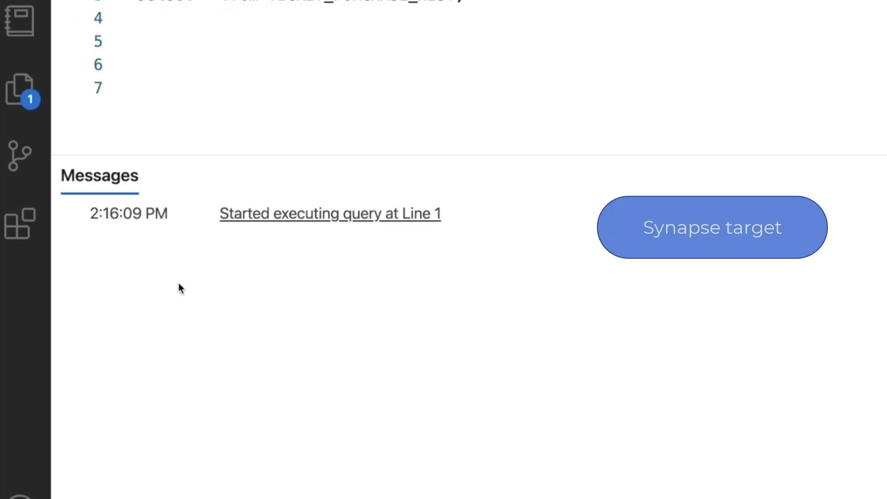
# - Run the TICKET_PURCHASE_HIST query returning no rows, then deploy the CDC app to the default group
pyautogui.click(99, 177)
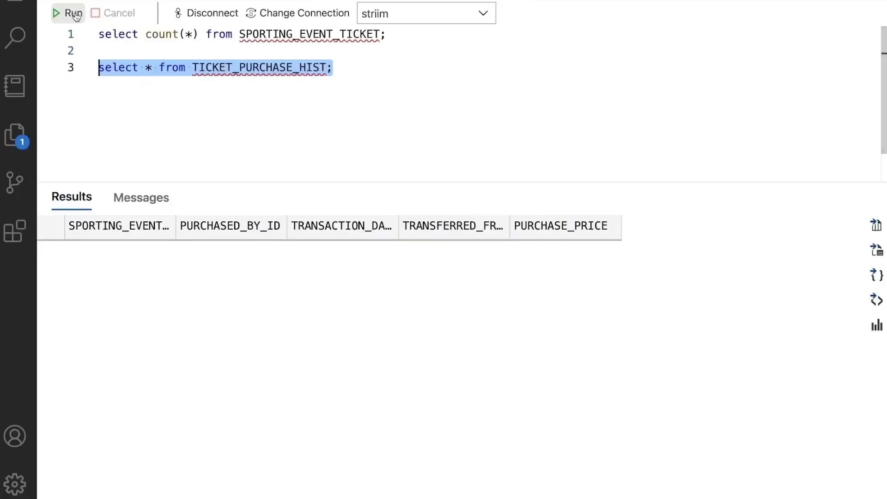
pyautogui.moveTo(221, 296)
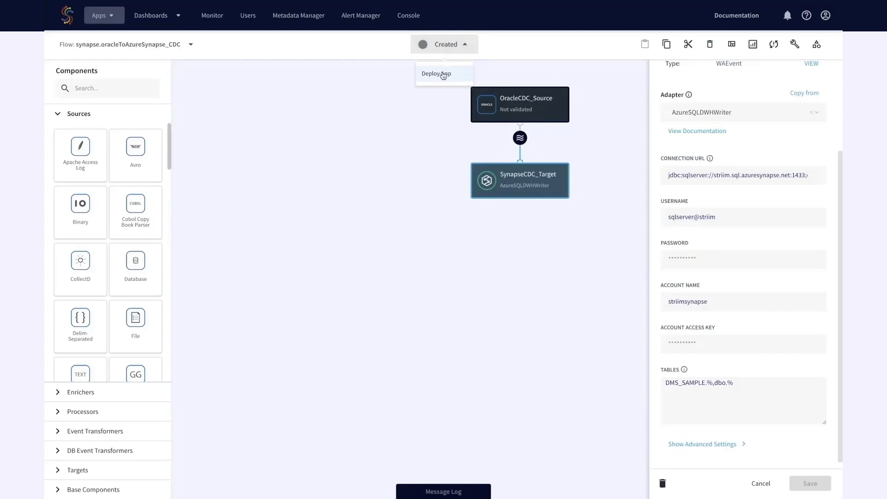
pyautogui.click(436, 74)
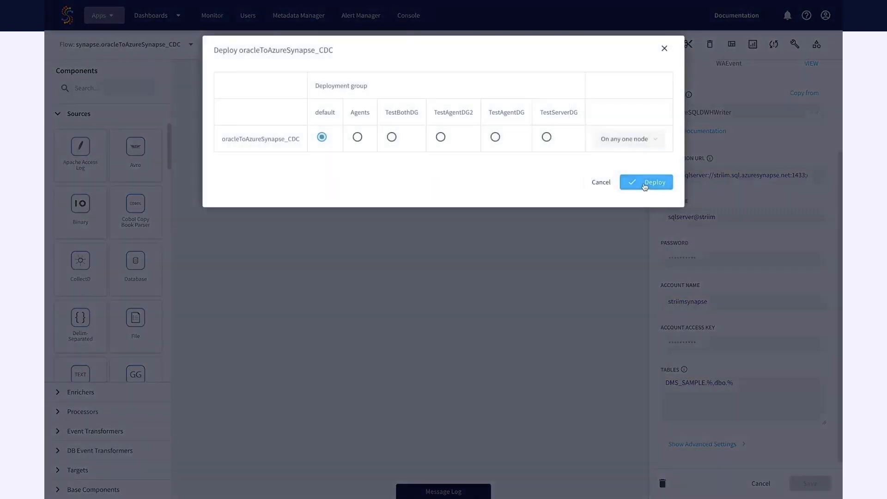
pyautogui.click(646, 182)
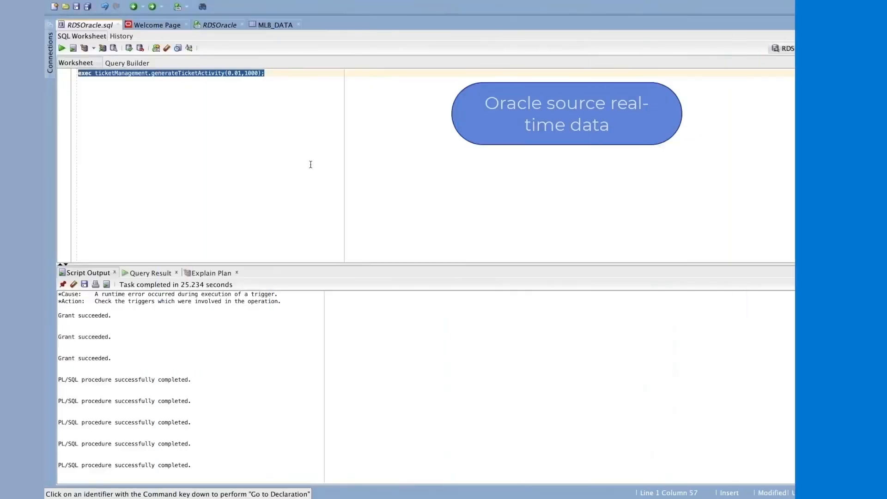
# - Run ticketManagement.generateTicketActivity in Oracle and re-run the purchase-history query in Azure Data Studio
pyautogui.click(61, 47)
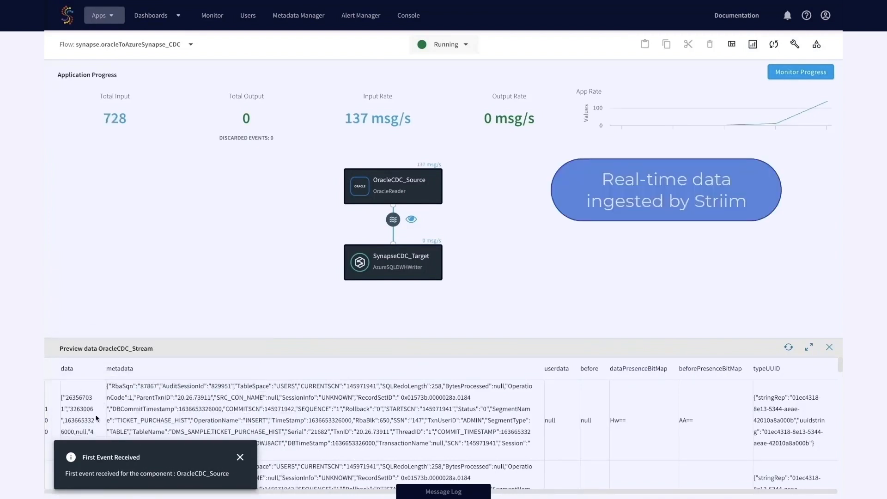
pyautogui.scroll(-3)
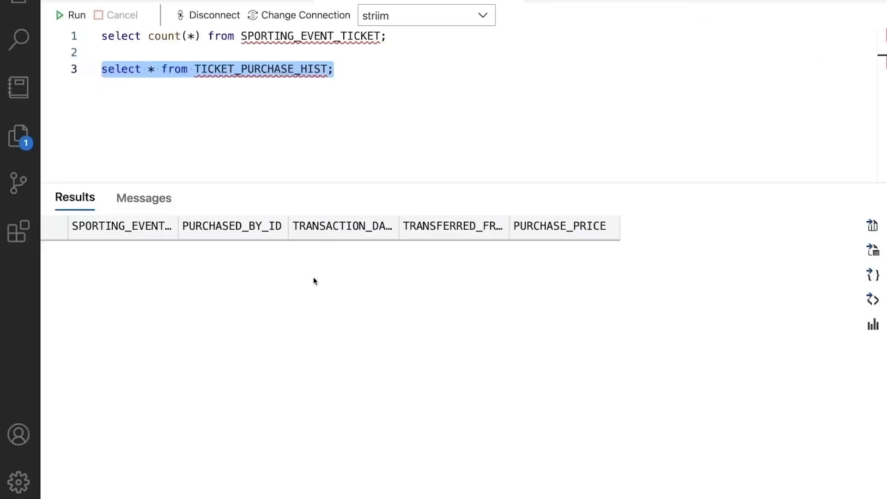
pyautogui.click(76, 14)
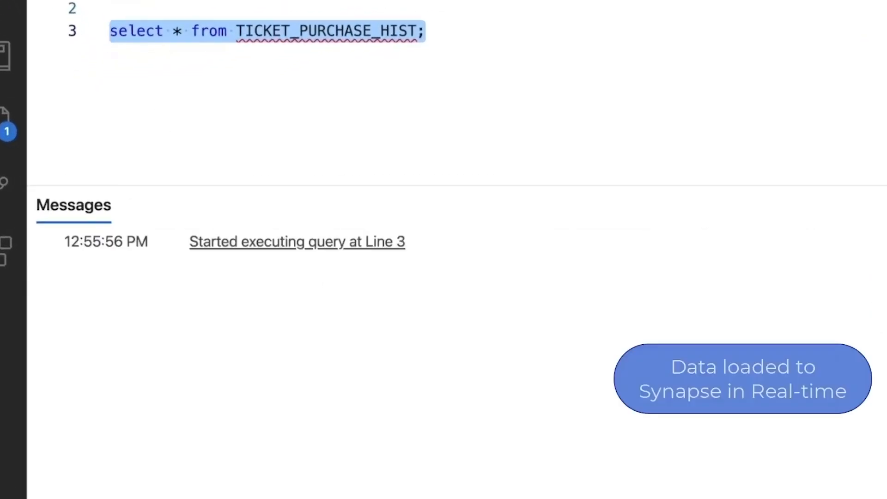
pyautogui.click(70, 16)
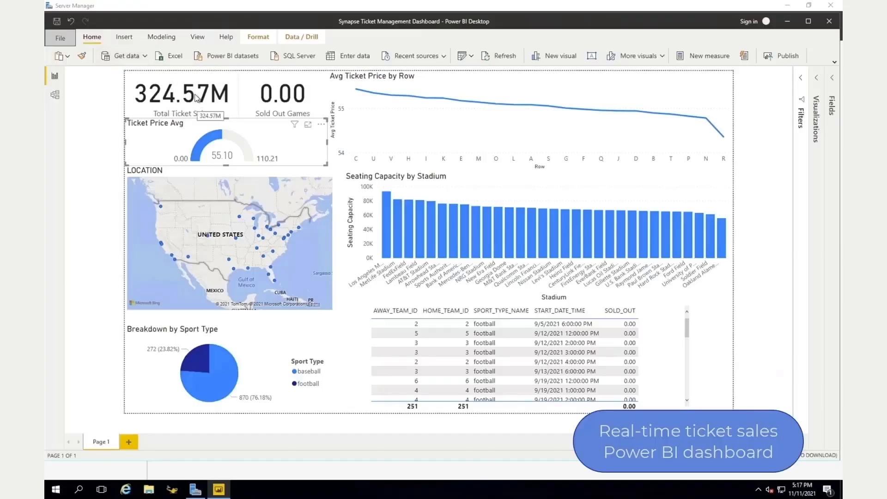
pyautogui.moveTo(238, 157)
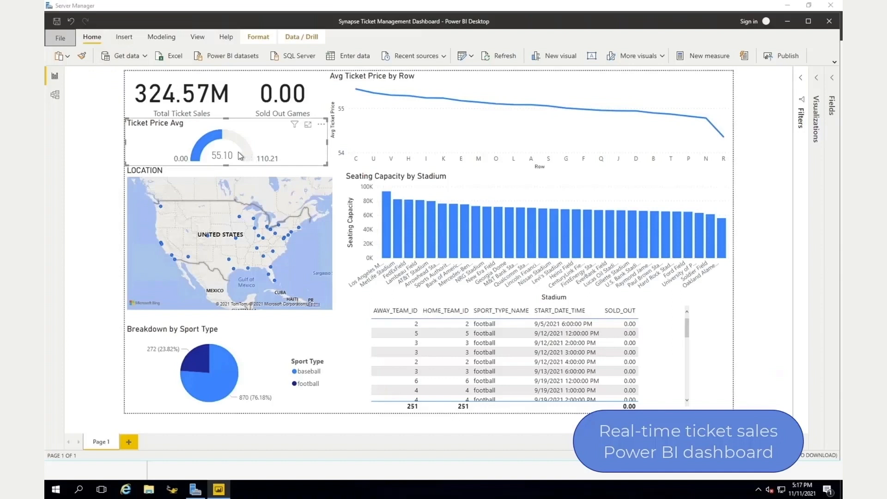
pyautogui.moveTo(253, 164)
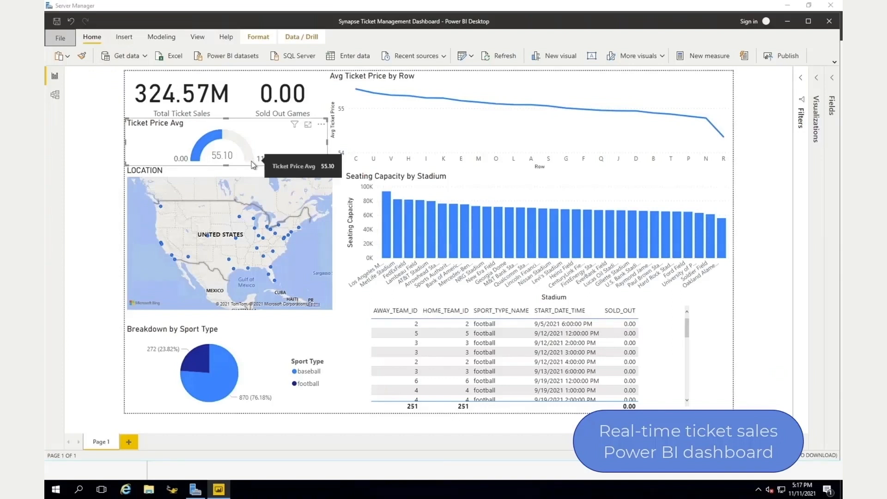
pyautogui.moveTo(394, 96)
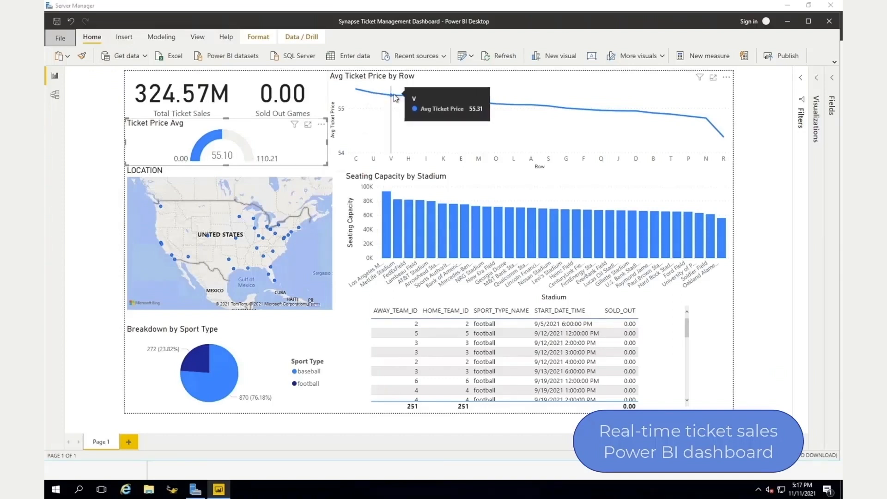
pyautogui.moveTo(557, 115)
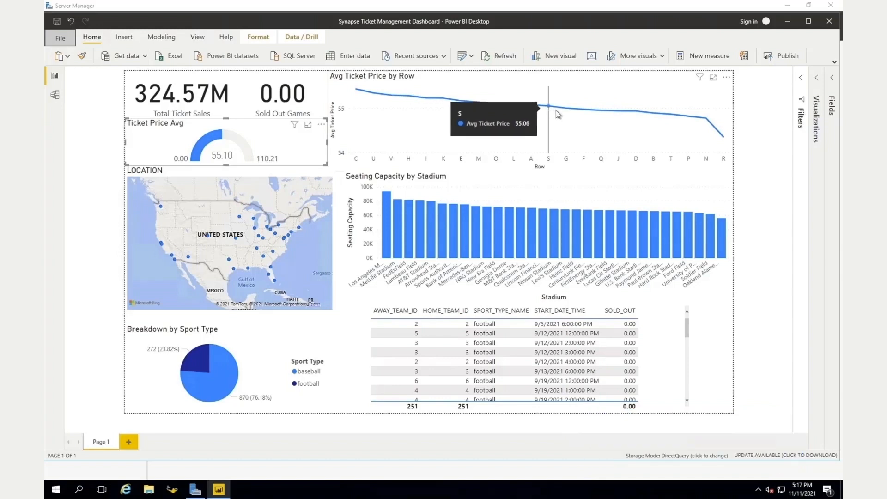
pyautogui.moveTo(604, 111)
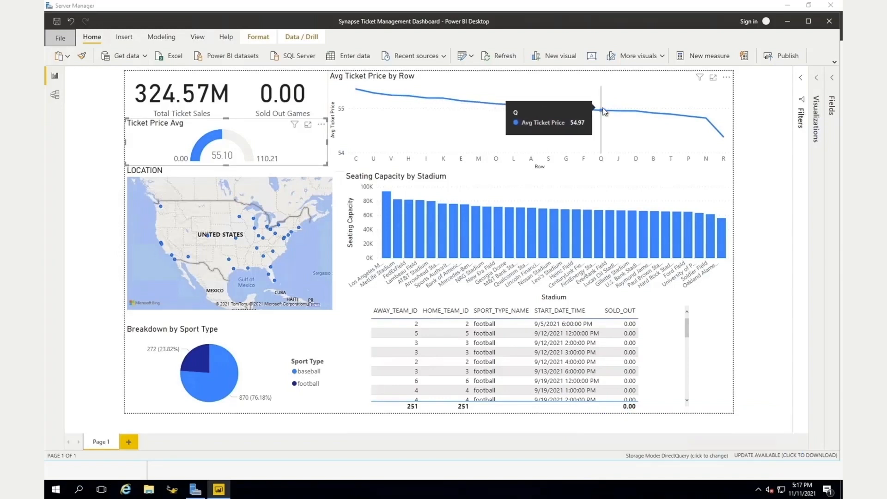
pyautogui.moveTo(593, 125)
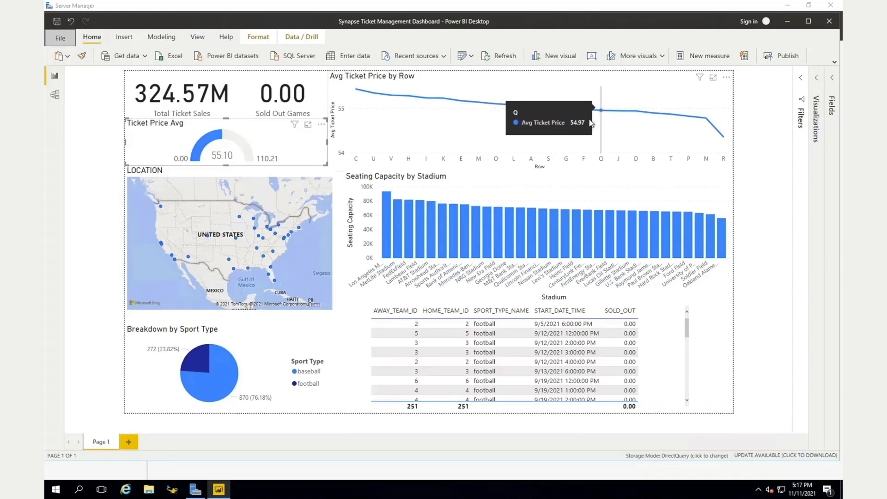
pyautogui.moveTo(519, 238)
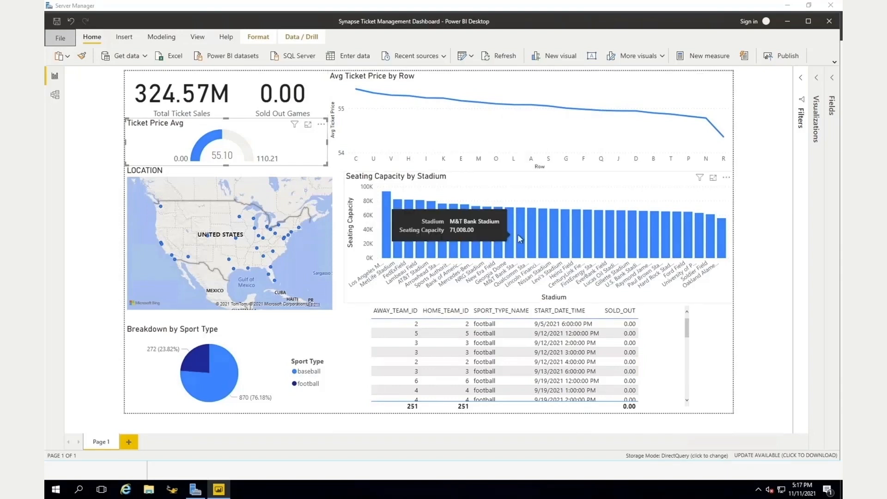
pyautogui.moveTo(202, 360)
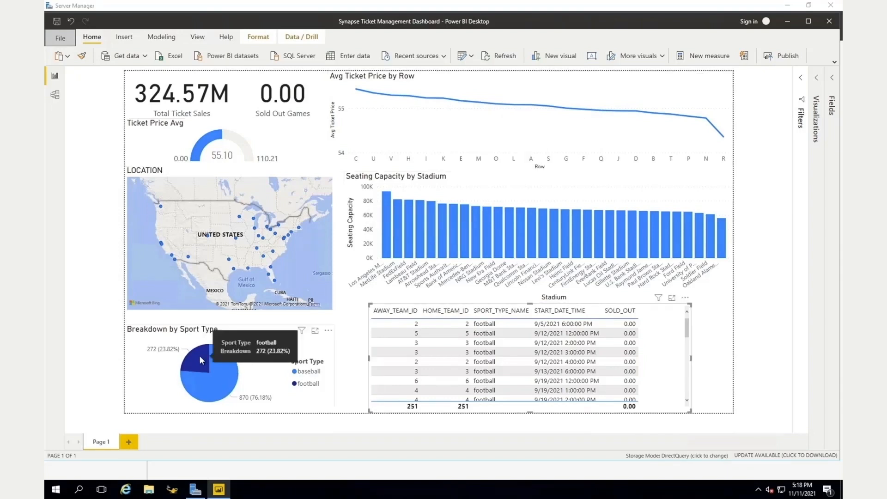
pyautogui.moveTo(272, 252)
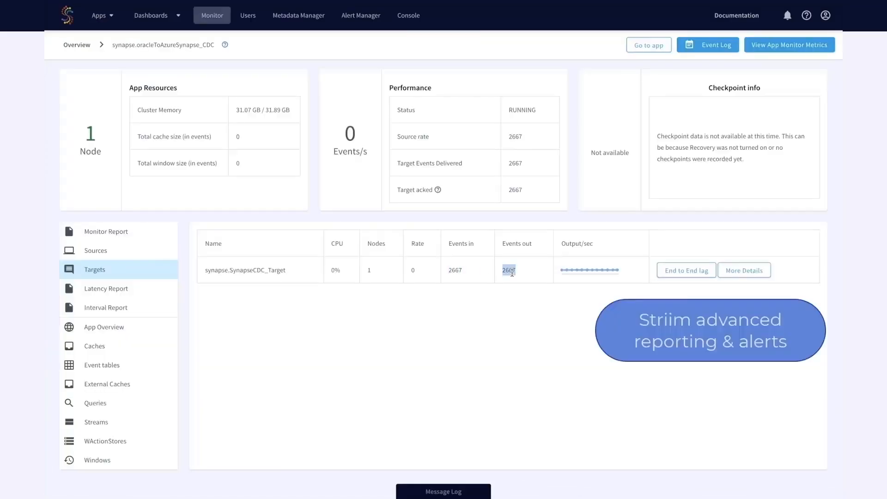
pyautogui.moveTo(685, 270)
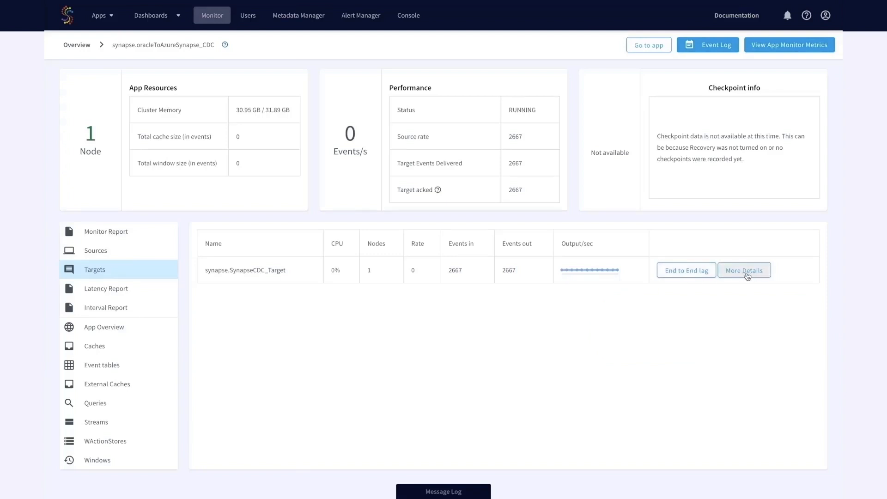
# - View the Synapse target's details showing 2667 events in and 2667 events out
pyautogui.click(744, 269)
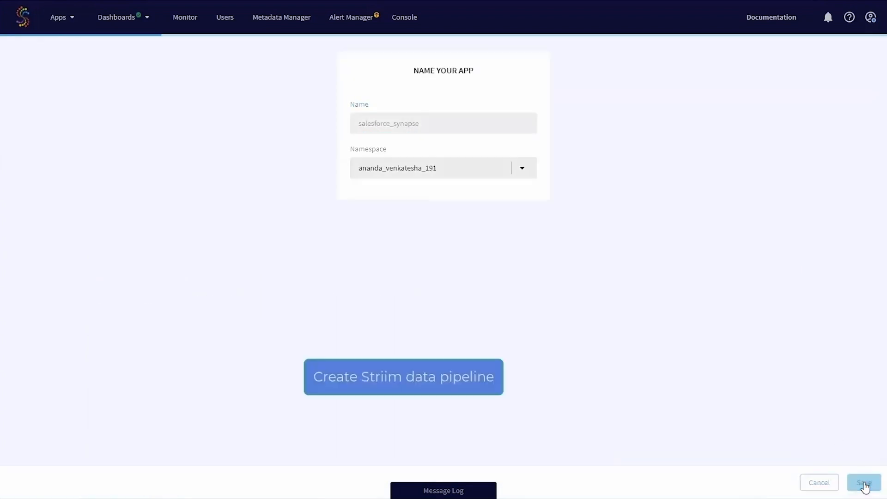
# - Save the new app with the name salesforce_synapse
pyautogui.click(863, 482)
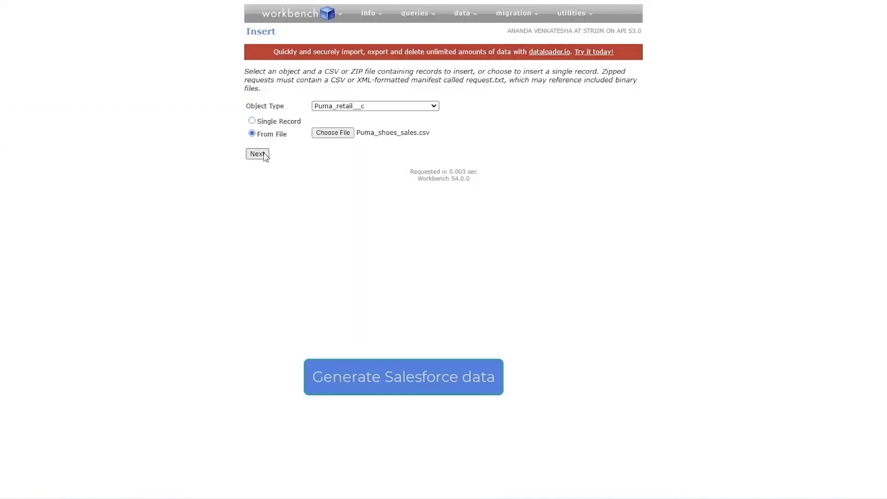
# - Insert Puma_shoes_sales.csv into Puma_retail__c, confirm mapping, and query all its fields
pyautogui.click(257, 155)
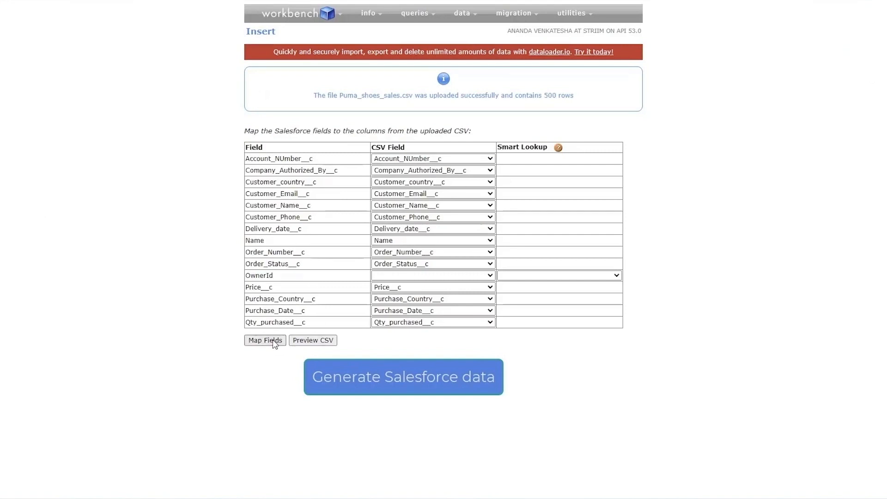
pyautogui.click(264, 340)
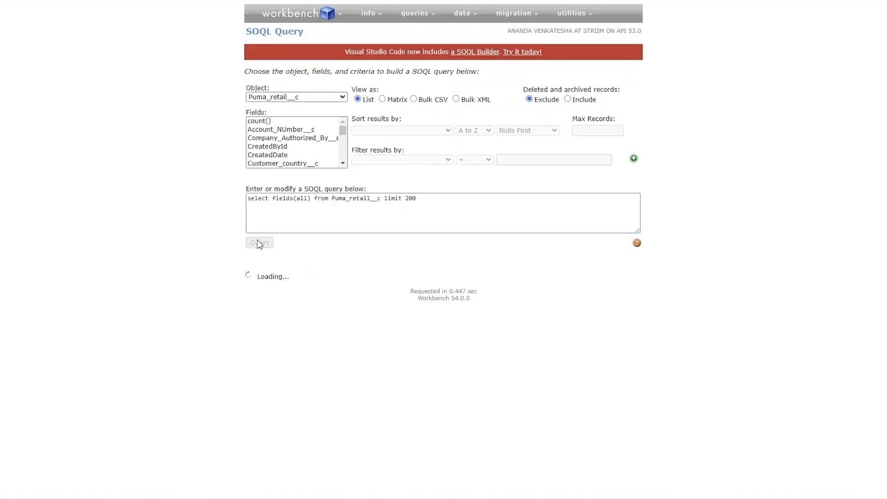
pyautogui.click(259, 243)
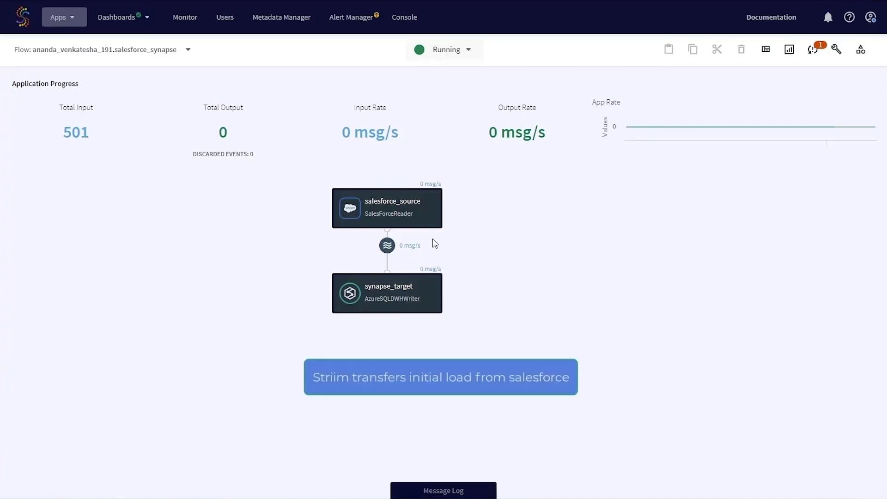
pyautogui.moveTo(820, 74)
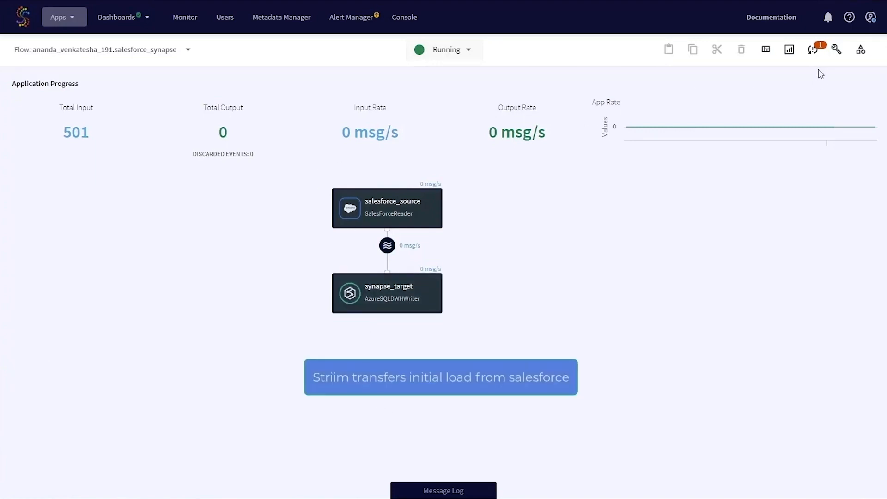
# - Check synapse_target's detailed metrics in Monitor, confirming 501 events output and acknowledged
pyautogui.click(184, 17)
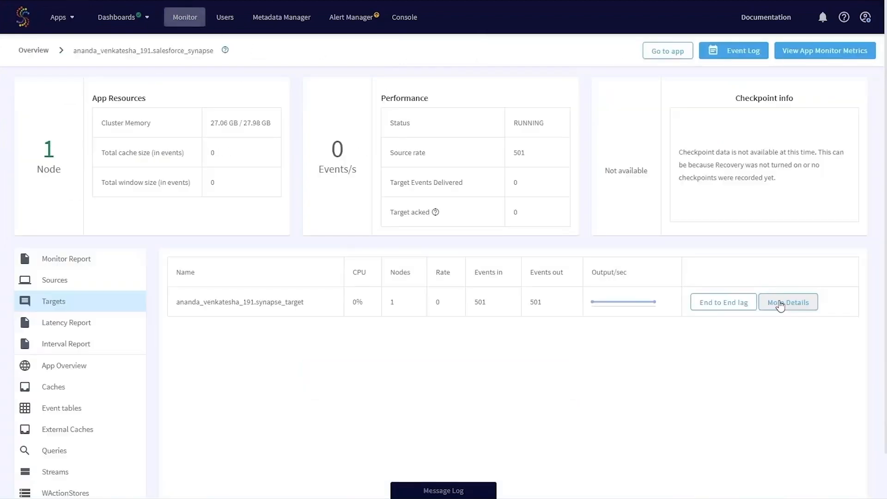
pyautogui.click(787, 302)
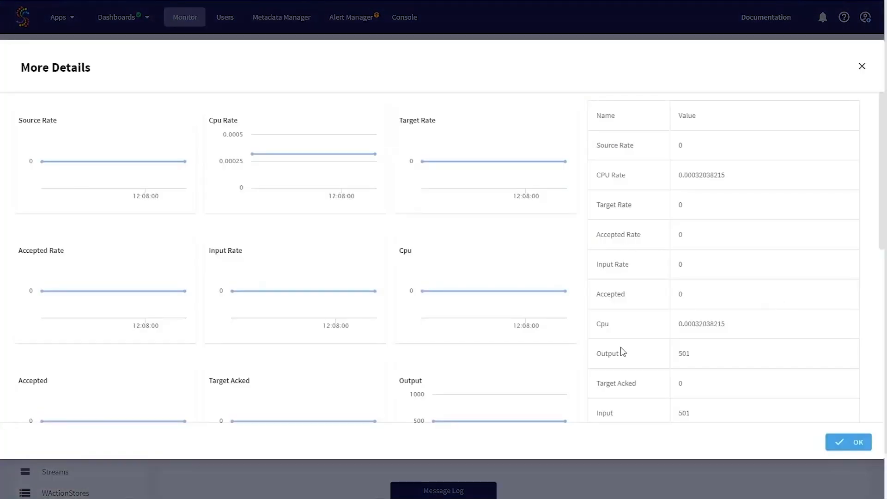
pyautogui.scroll(-3)
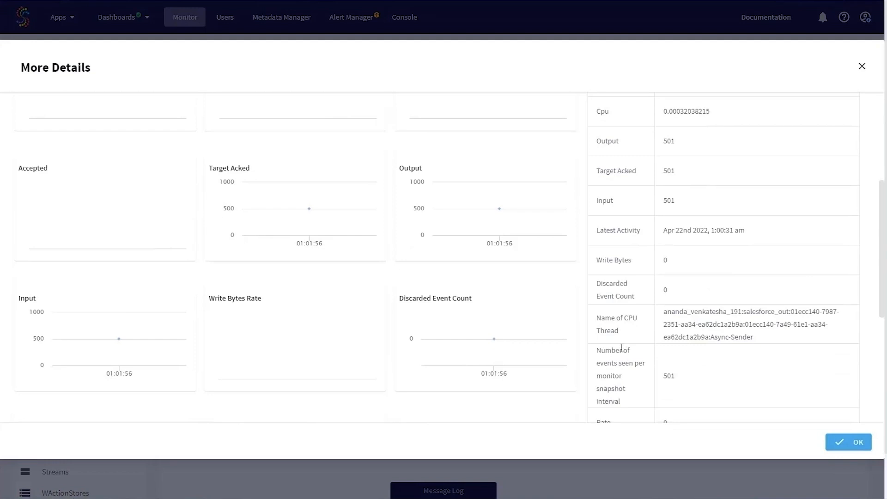
pyautogui.scroll(-3)
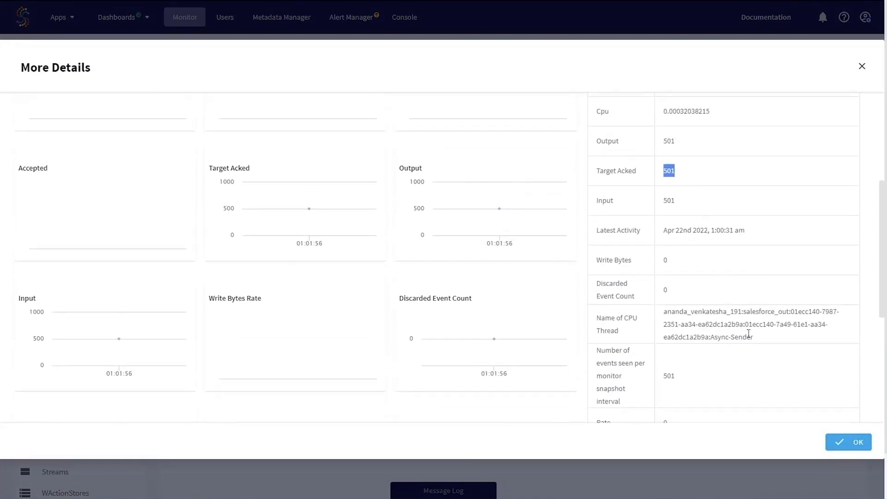
pyautogui.moveTo(847, 442)
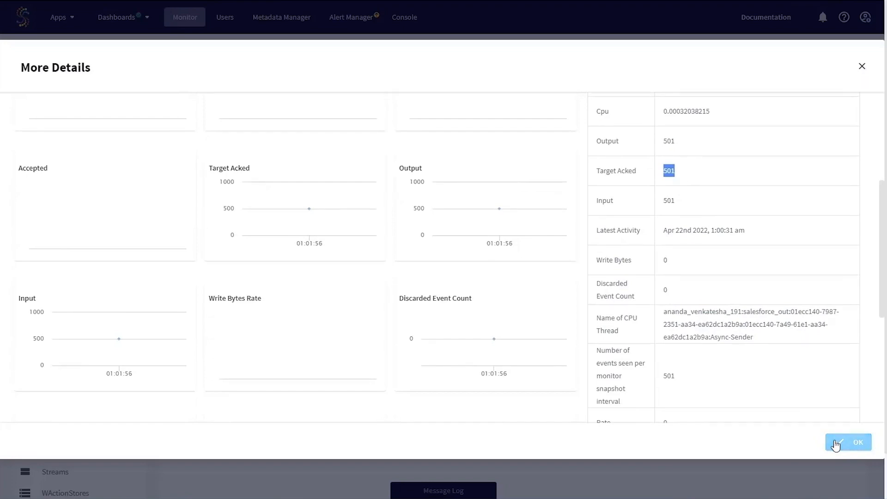
pyautogui.click(847, 442)
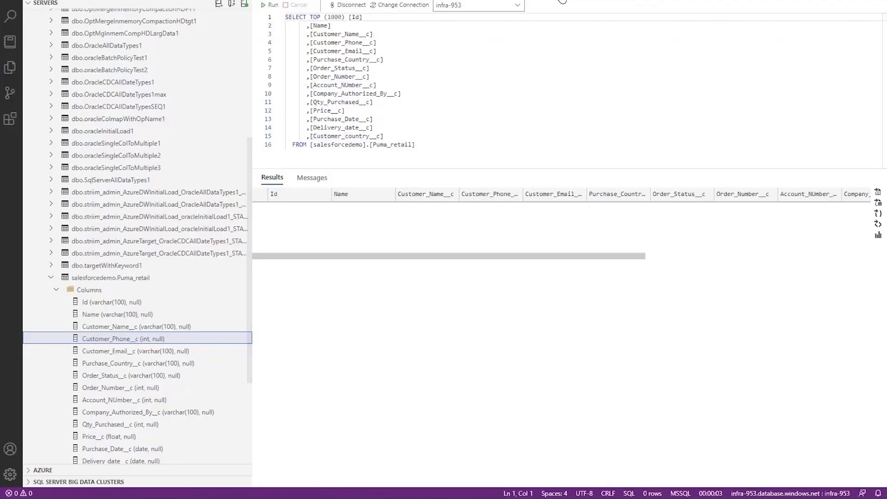
# - Run the SELECT TOP 1000 query on salesforcedemo.Puma_retail and review the 501 returned rows
pyautogui.click(271, 5)
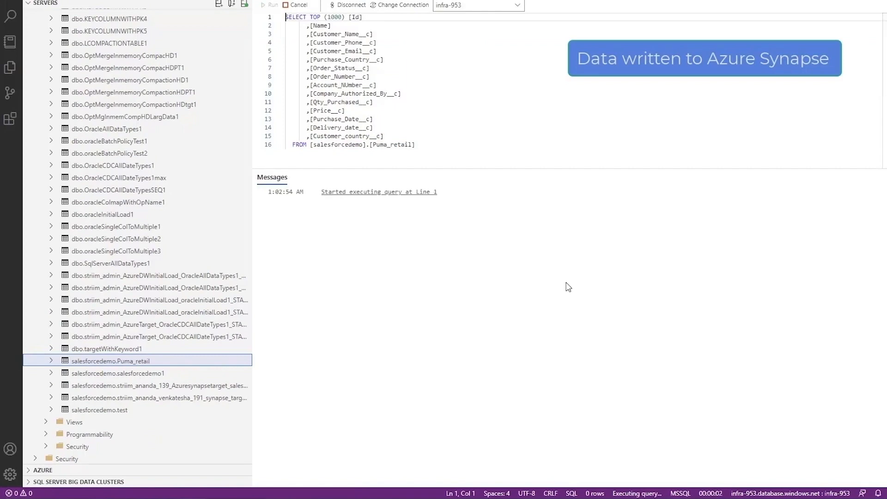
pyautogui.click(271, 5)
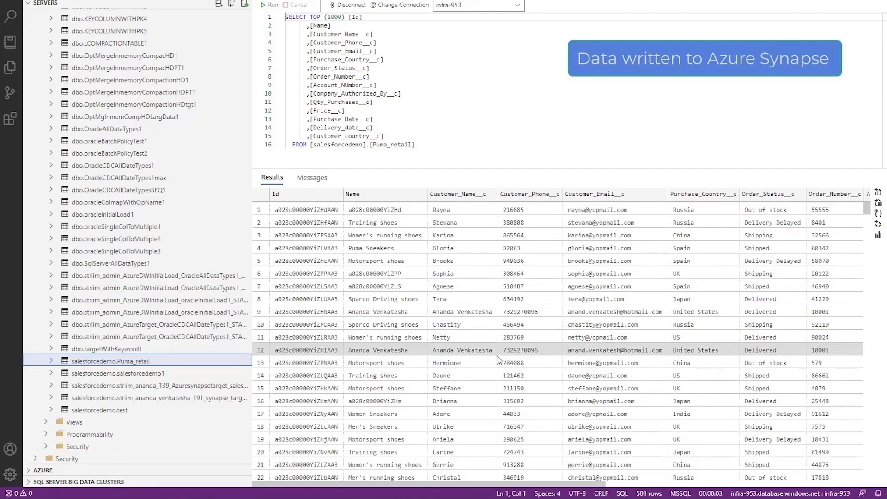
pyautogui.scroll(-3)
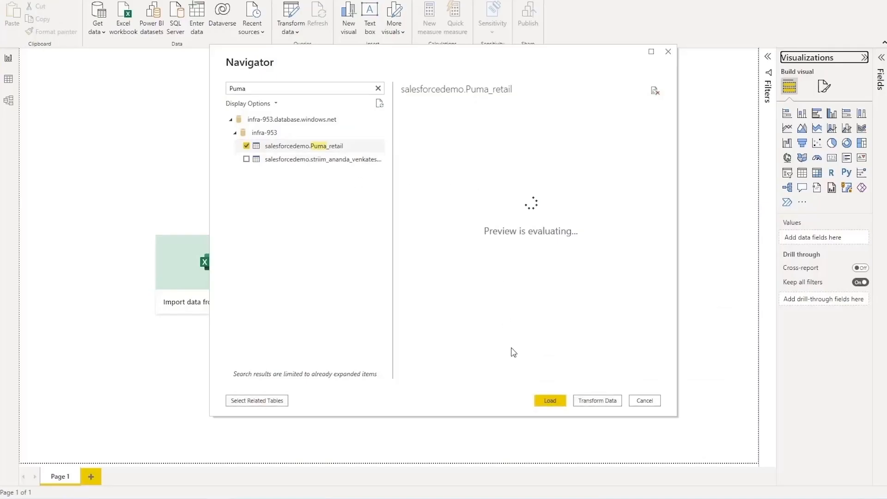
# - Load salesforcedemo.Puma_retail into the report and review its 501 rows in Data view
pyautogui.click(548, 400)
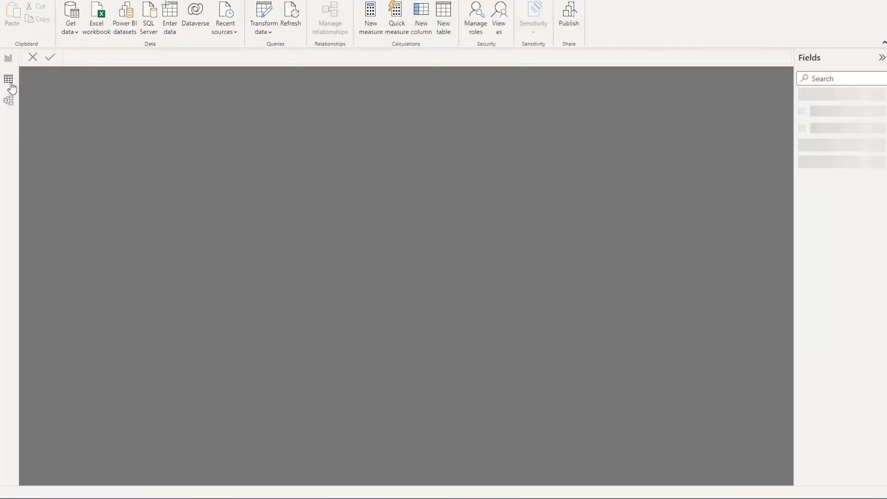
pyautogui.click(9, 79)
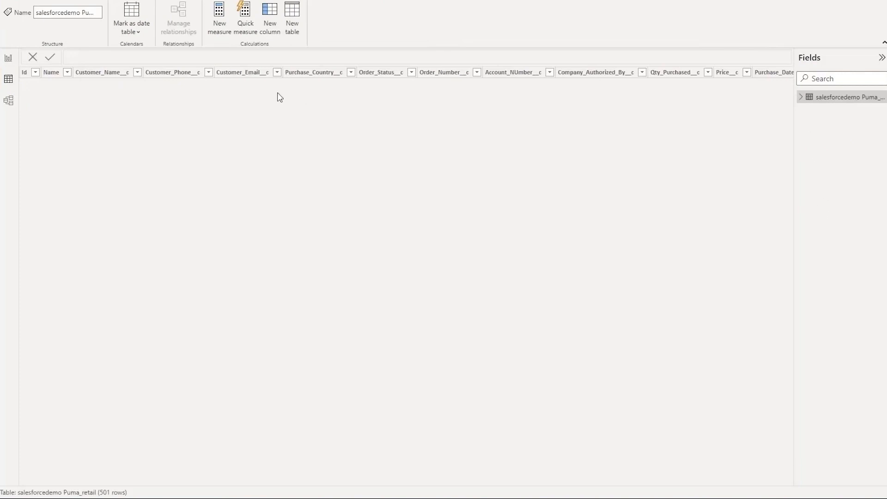
pyautogui.click(8, 78)
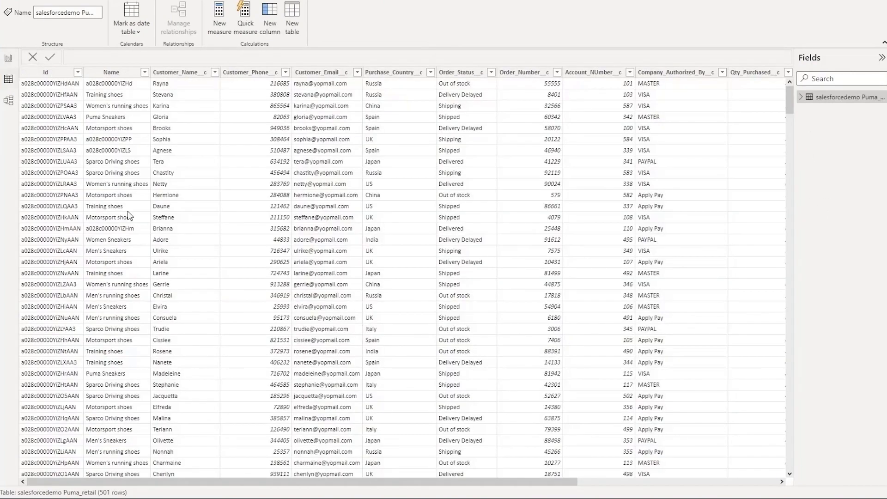
pyautogui.scroll(-3)
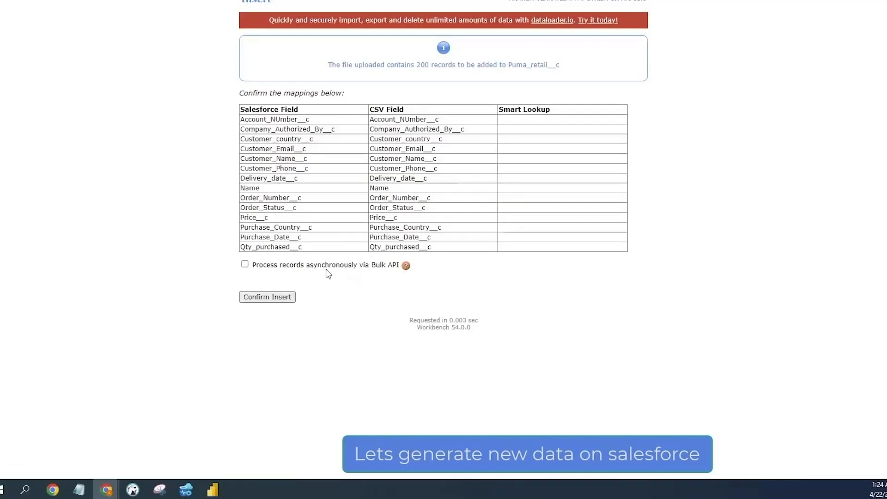
# - Confirm the insert of the 200 uploaded records into Puma_retail__c in Workbench
pyautogui.click(267, 299)
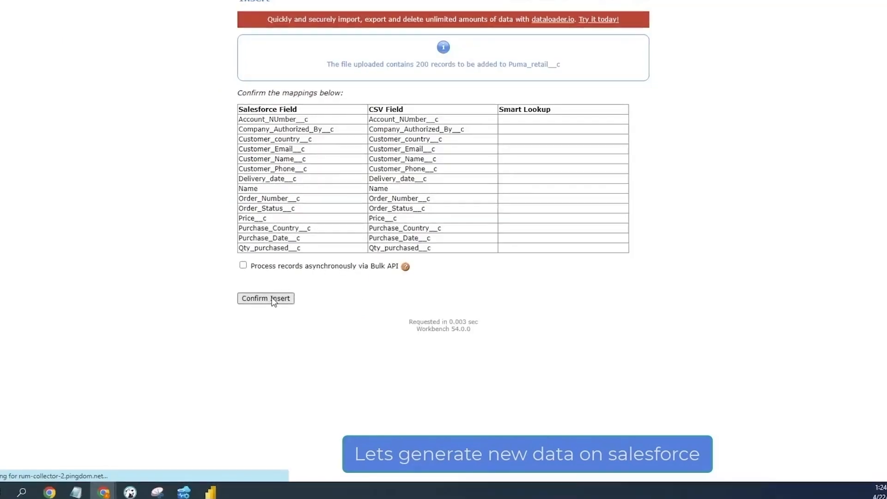
pyautogui.click(265, 298)
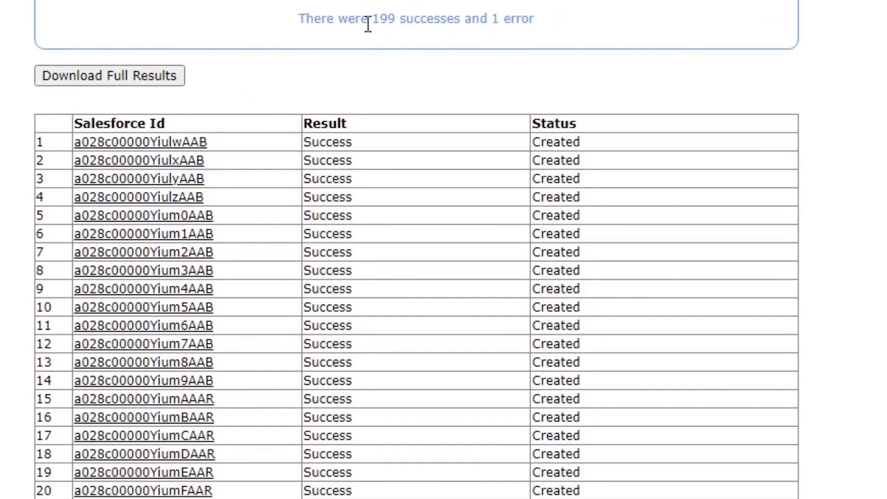
pyautogui.doubleClick(374, 21)
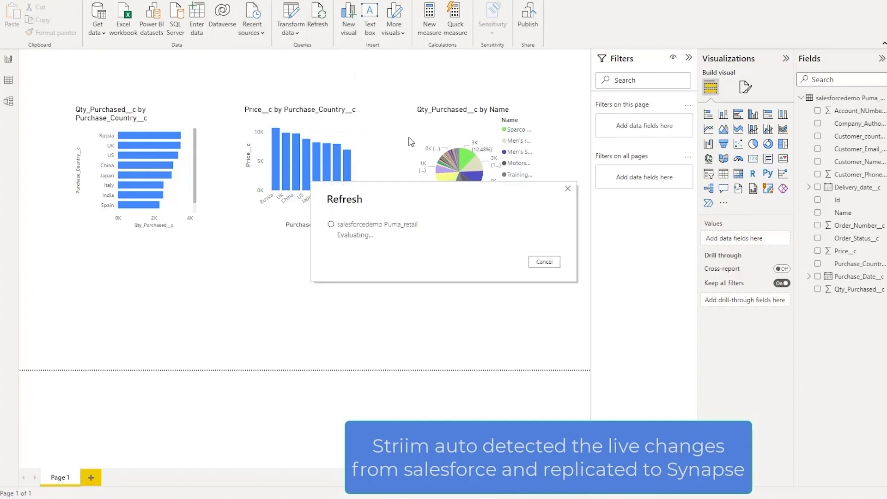
pyautogui.moveTo(529, 334)
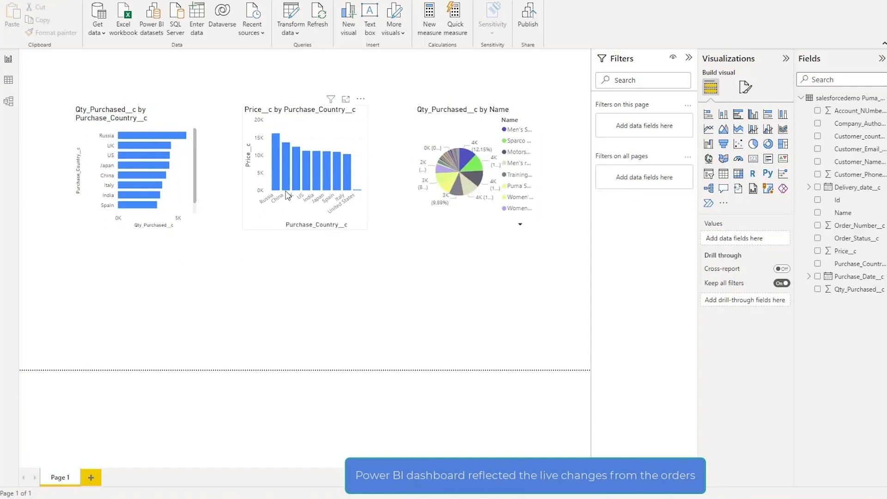
# - Refresh the report so the Puma_retail visuals include the new Salesforce orders
pyautogui.click(303, 266)
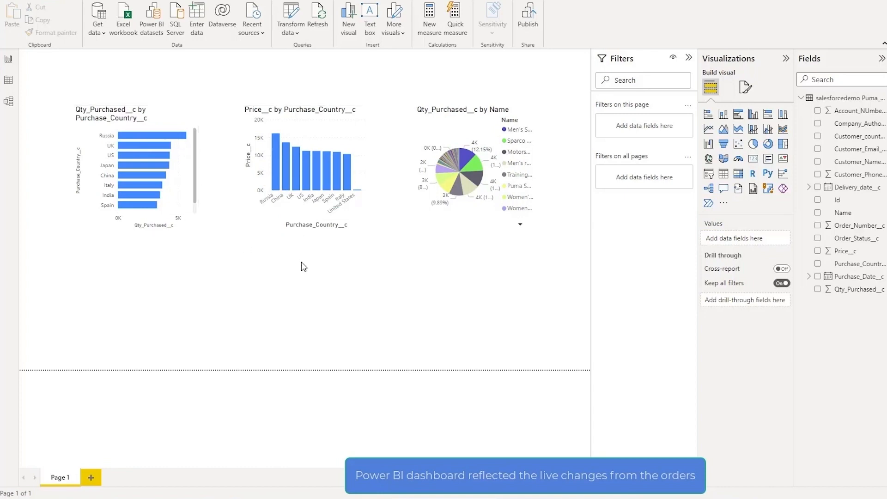